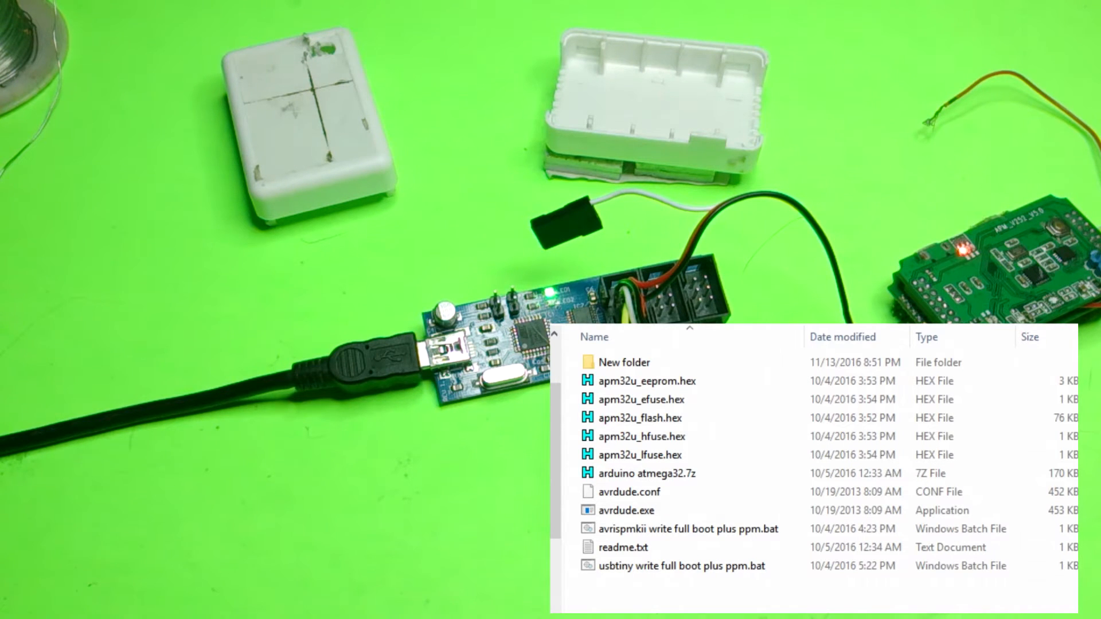
pyautogui.click(643, 418)
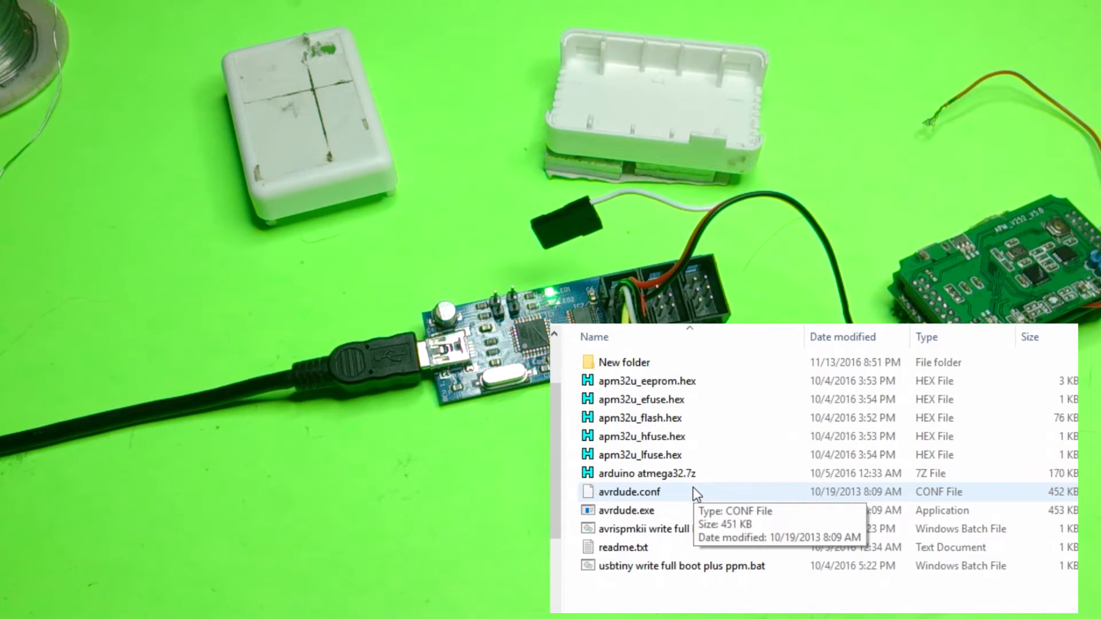
pyautogui.moveTo(730, 473)
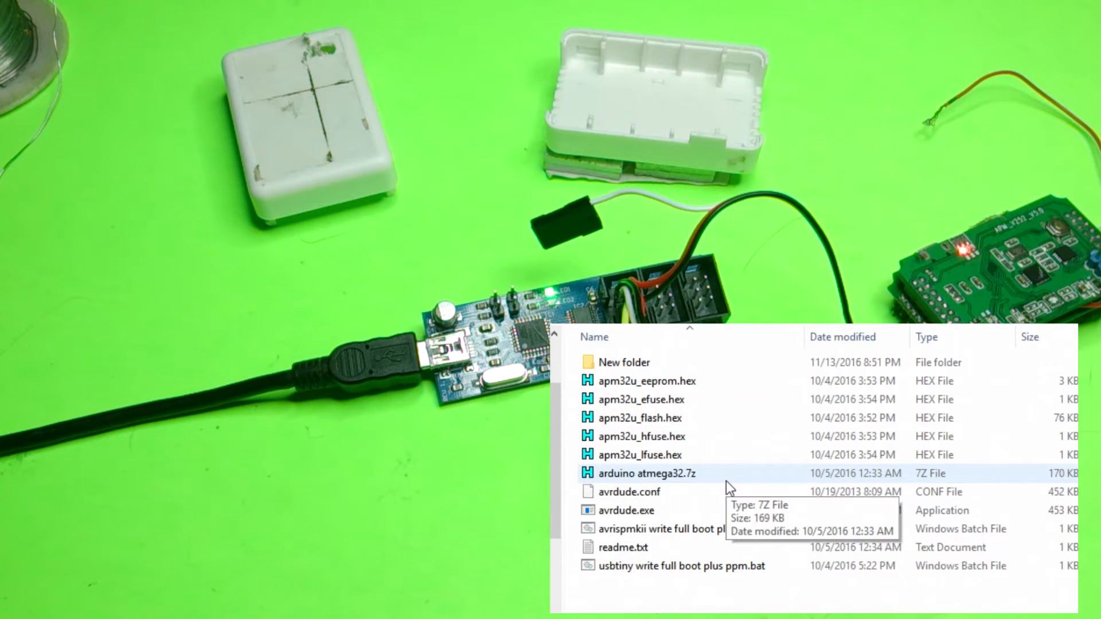
pyautogui.click(647, 381)
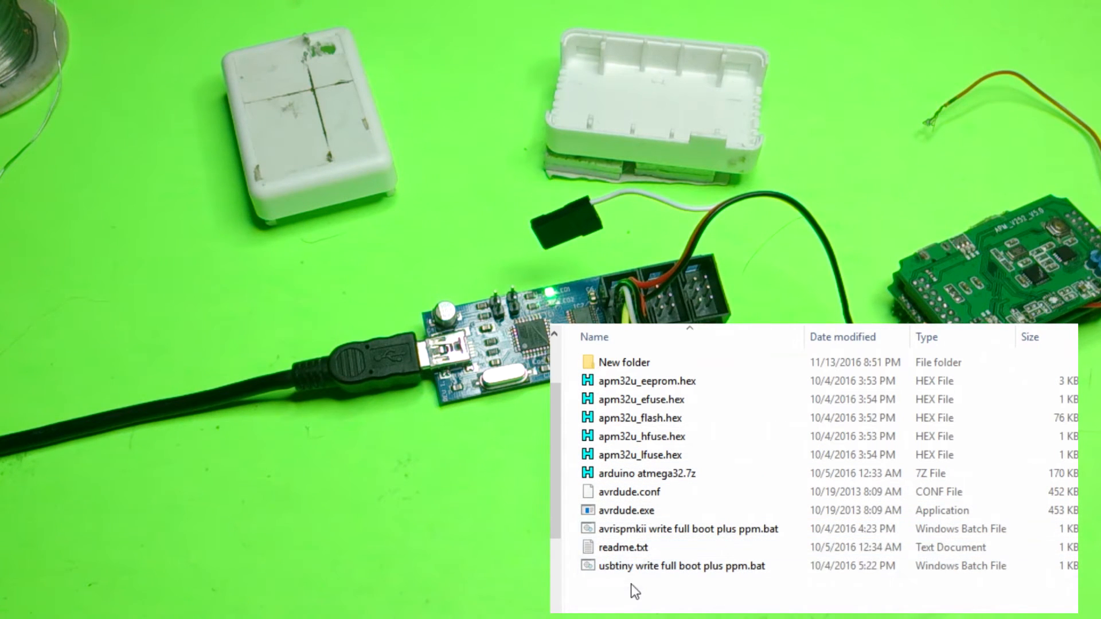
pyautogui.click(685, 529)
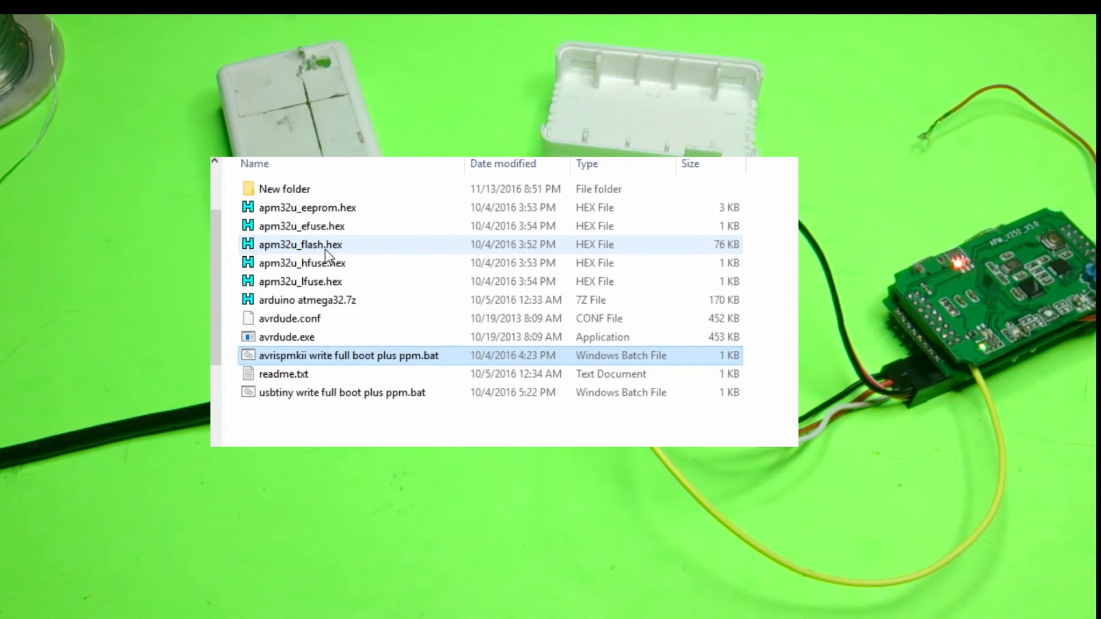
pyautogui.moveTo(330, 253)
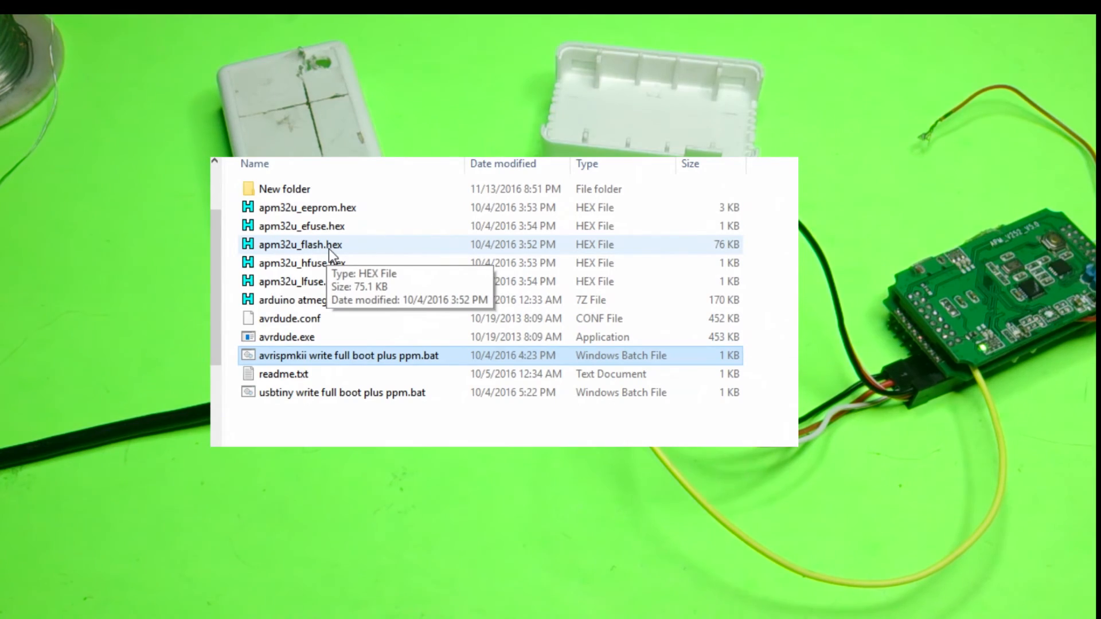